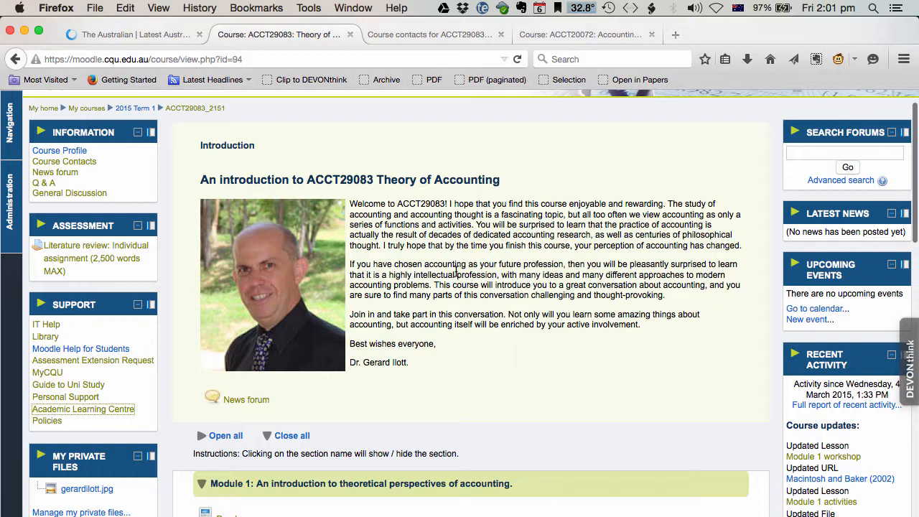
- Open the ACCT29083 course profile and expand its Referencing Style and Schedule sections
scroll("down", 3)
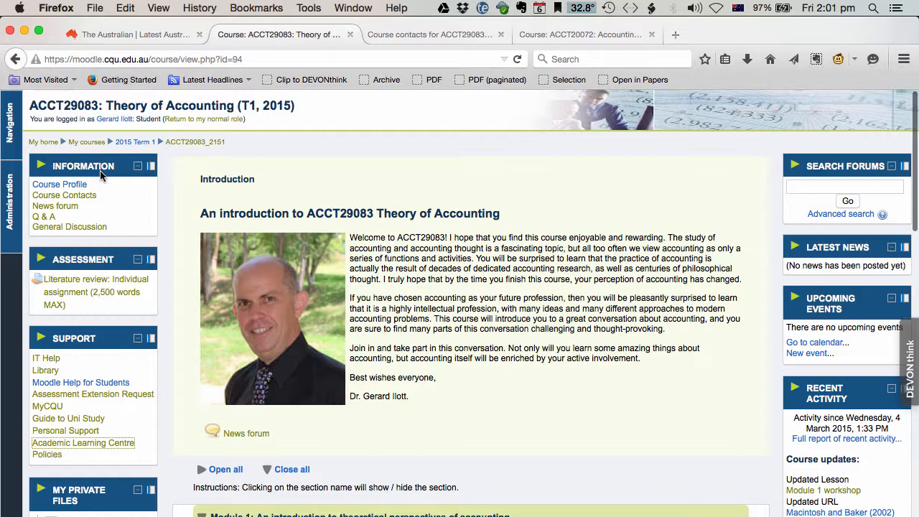
mouse_move(89, 180)
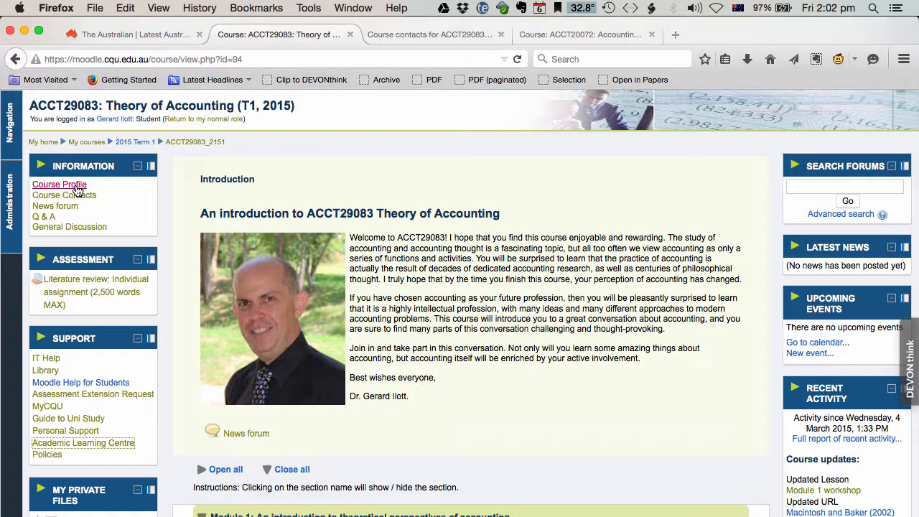
left_click(59, 184)
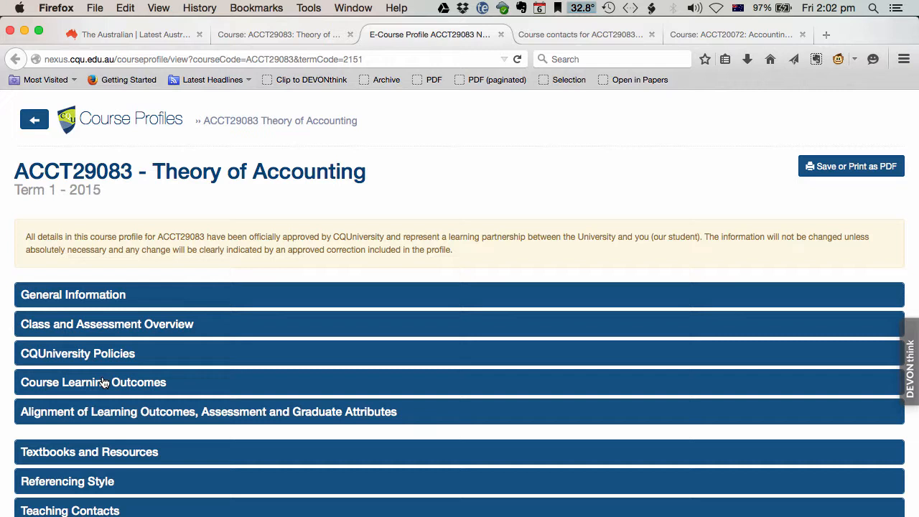
scroll("down", 3)
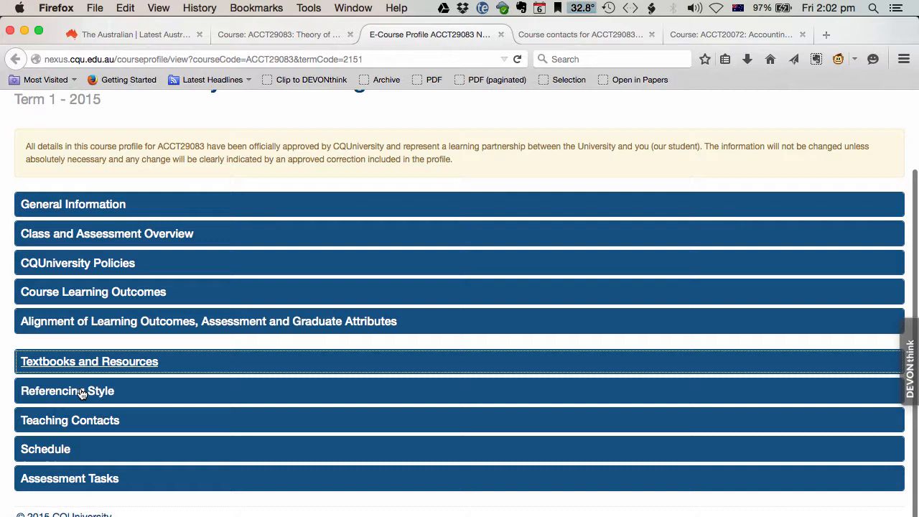
left_click(68, 390)
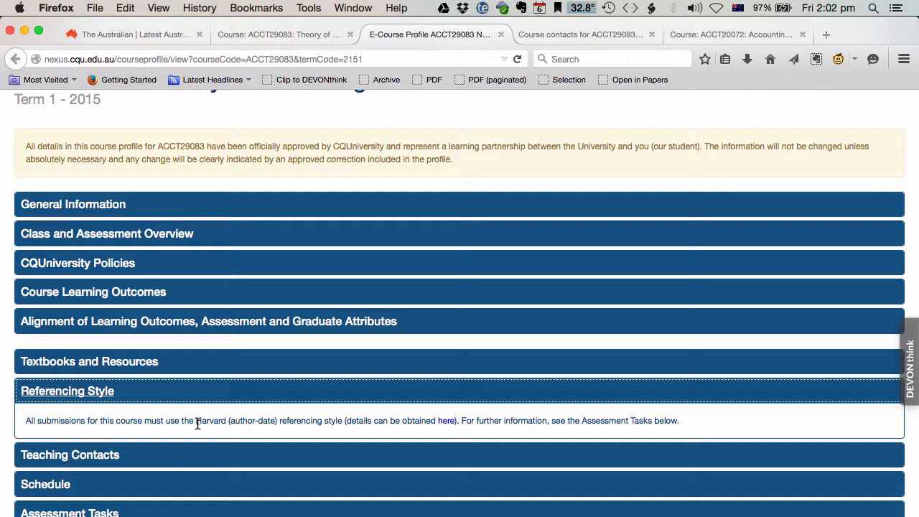
mouse_move(448, 422)
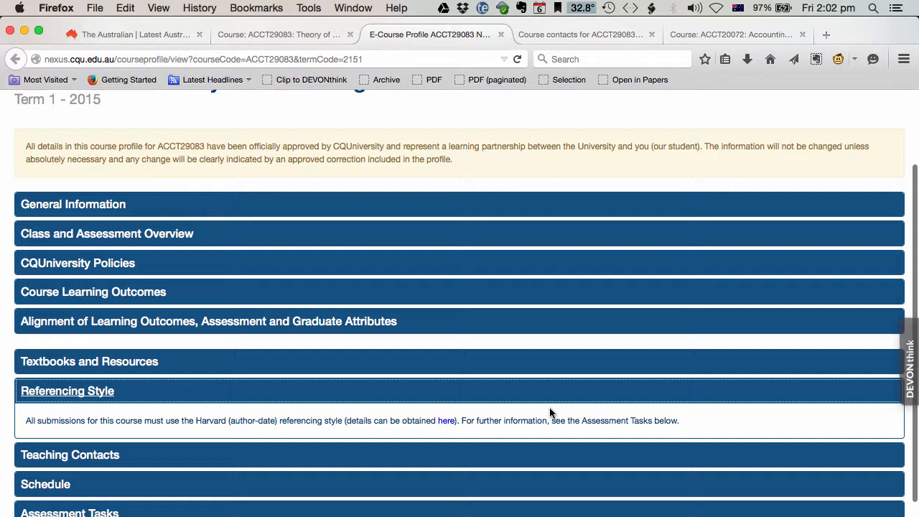
left_click(69, 391)
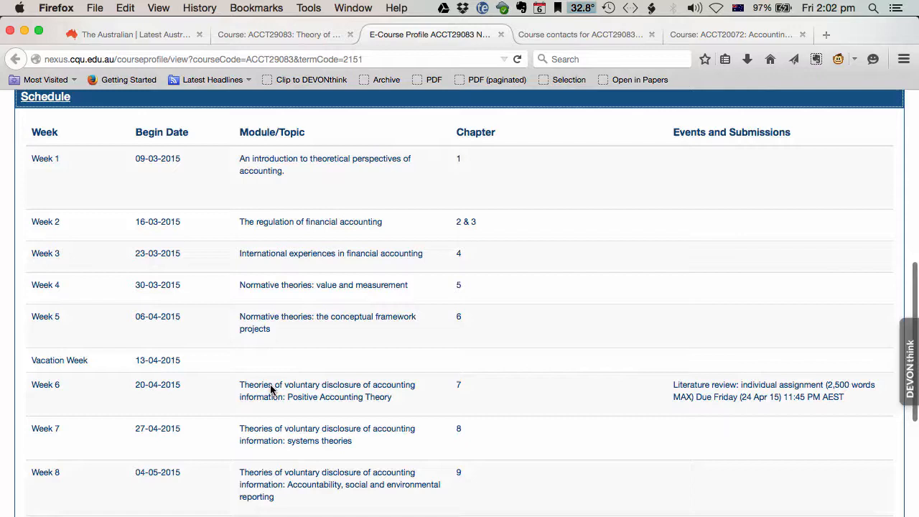
- Scroll through the weekly schedule to the 30% literature review due Week 6 Friday
scroll("down", 3)
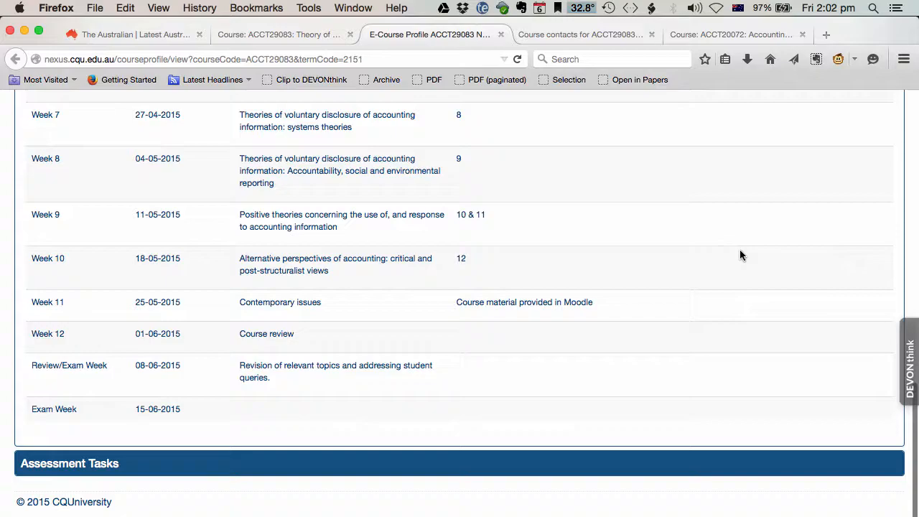
scroll("down", 3)
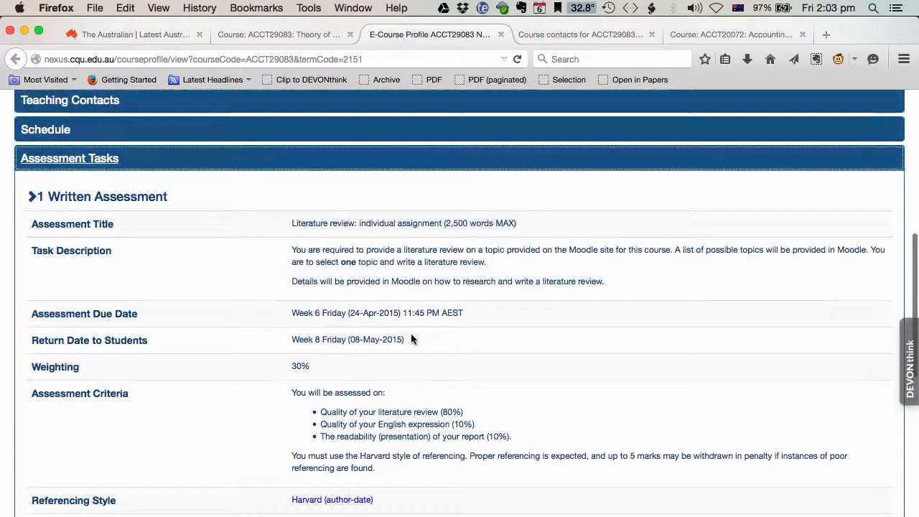
scroll("down", 3)
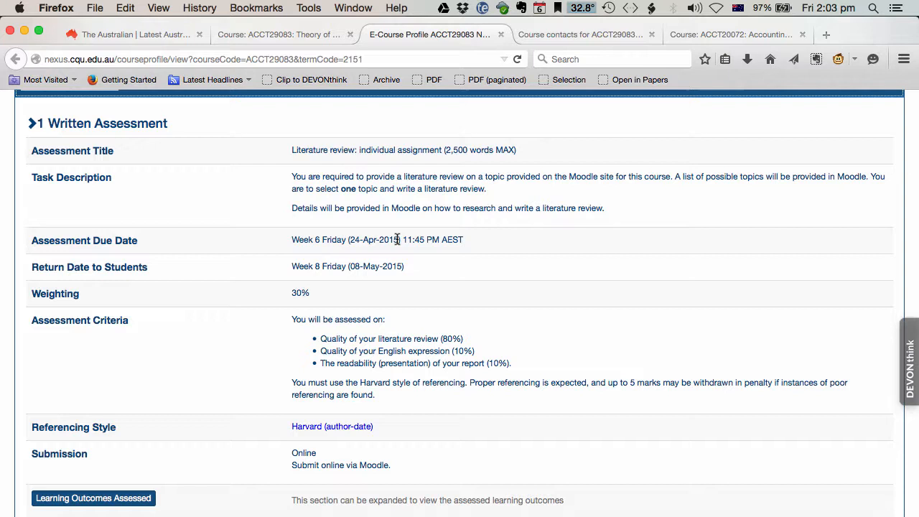
mouse_move(465, 241)
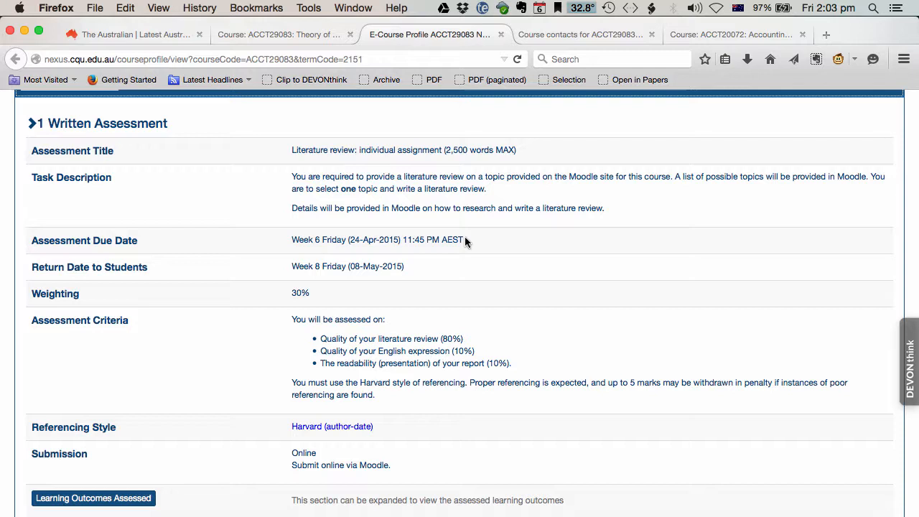
mouse_move(301, 270)
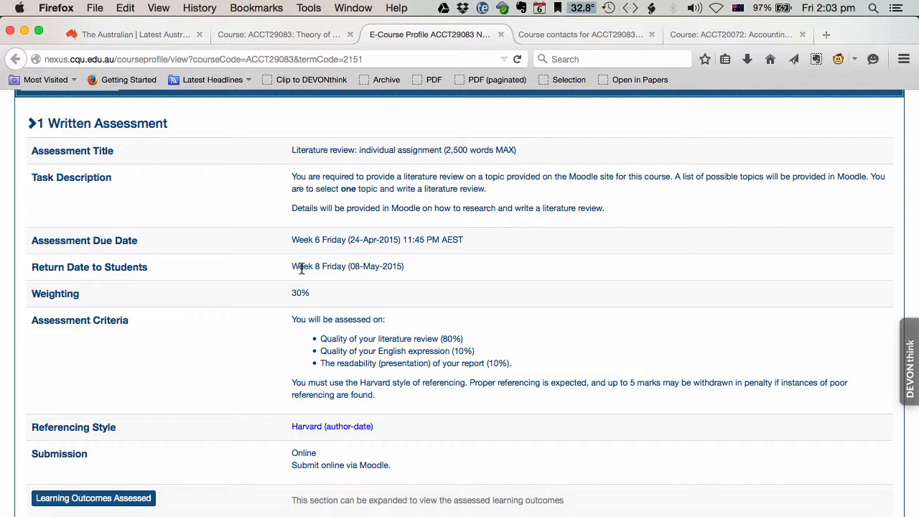
mouse_move(338, 276)
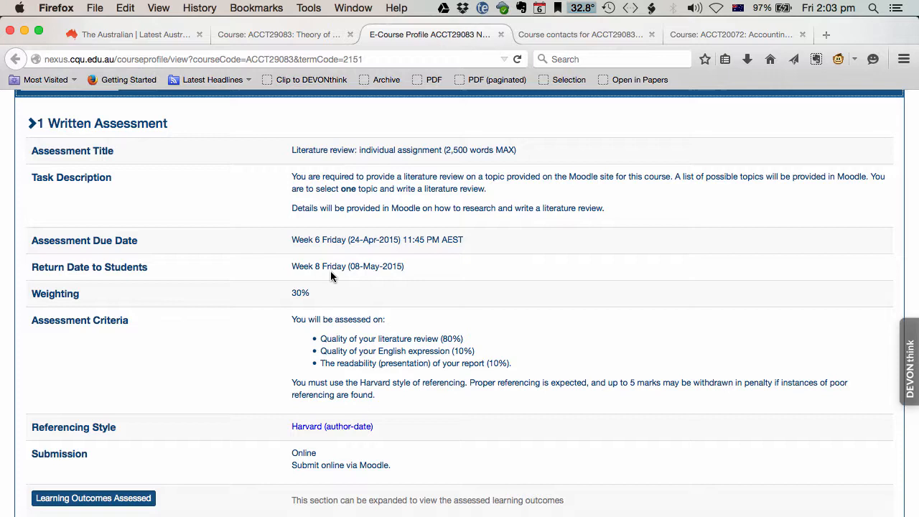
scroll("down", 3)
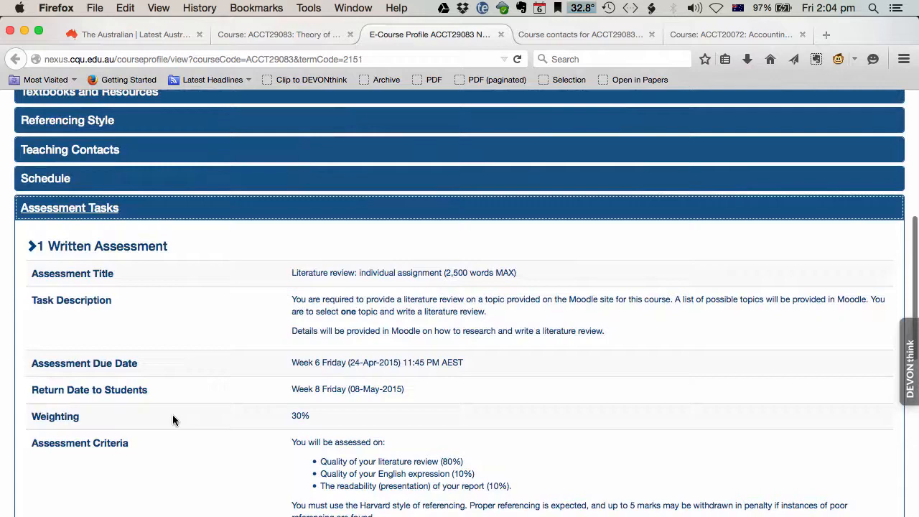
- Return to the Moodle course tab to reach its Q & A forum
left_click(280, 34)
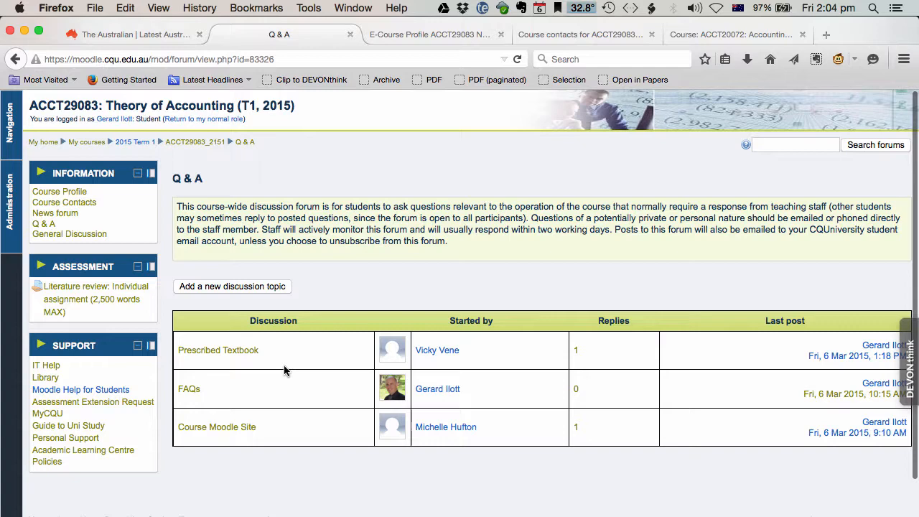
- Read the FAQs discussion on the course profile, textbook and course structure
left_click(190, 388)
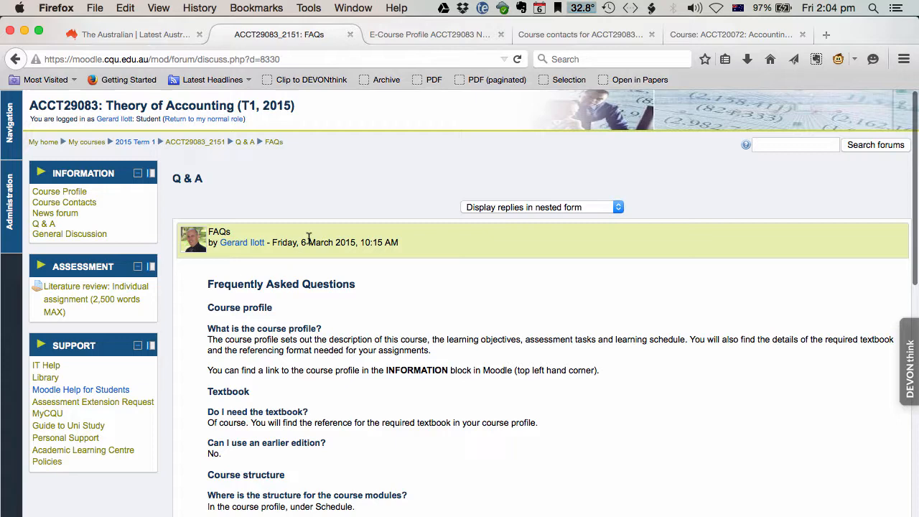
scroll("down", 3)
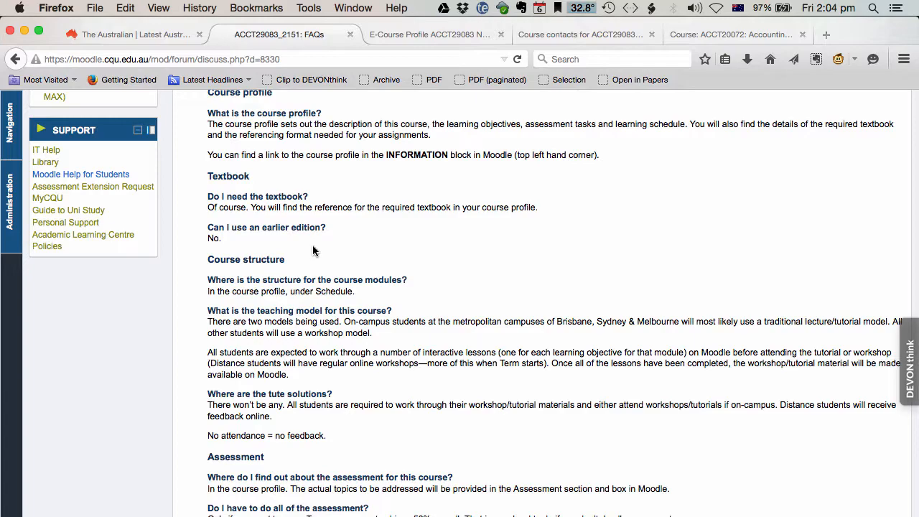
scroll("up", 3)
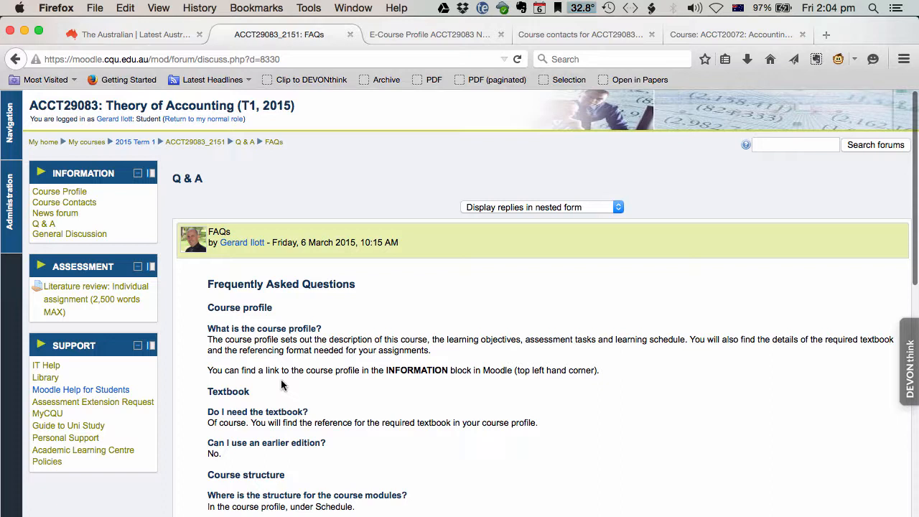
mouse_move(279, 375)
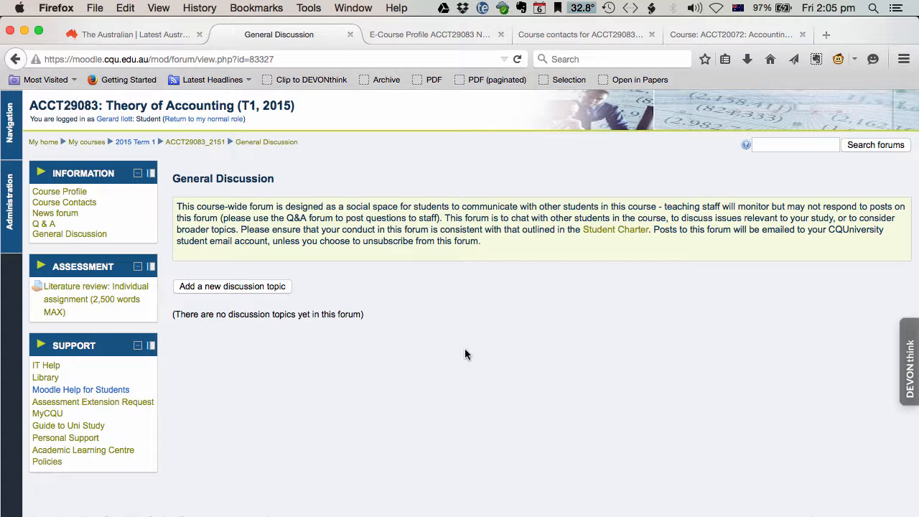
mouse_move(69, 292)
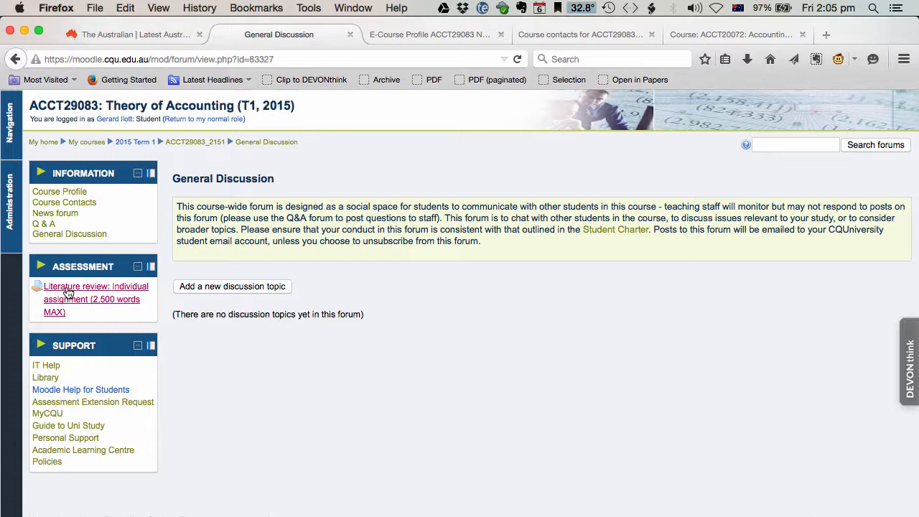
- From the literature review assignment page, open the Academic Learning Centre support link
left_click(84, 286)
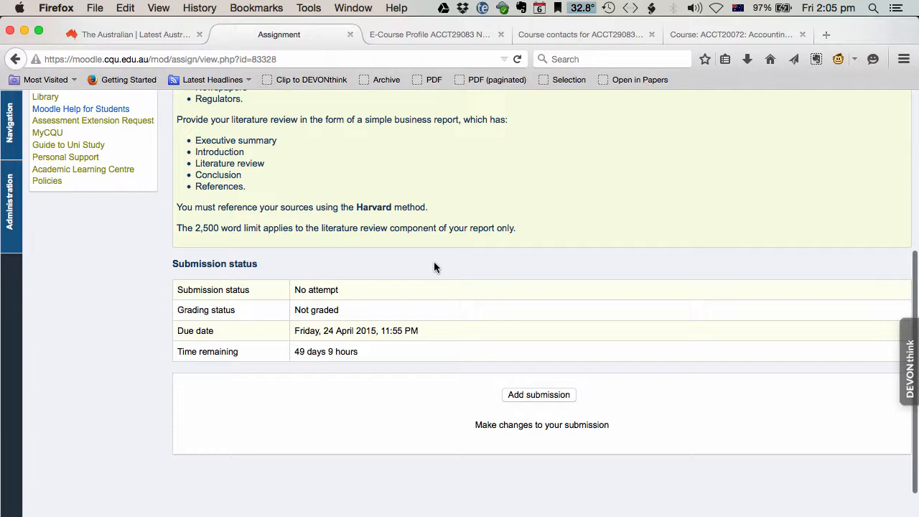
mouse_move(540, 349)
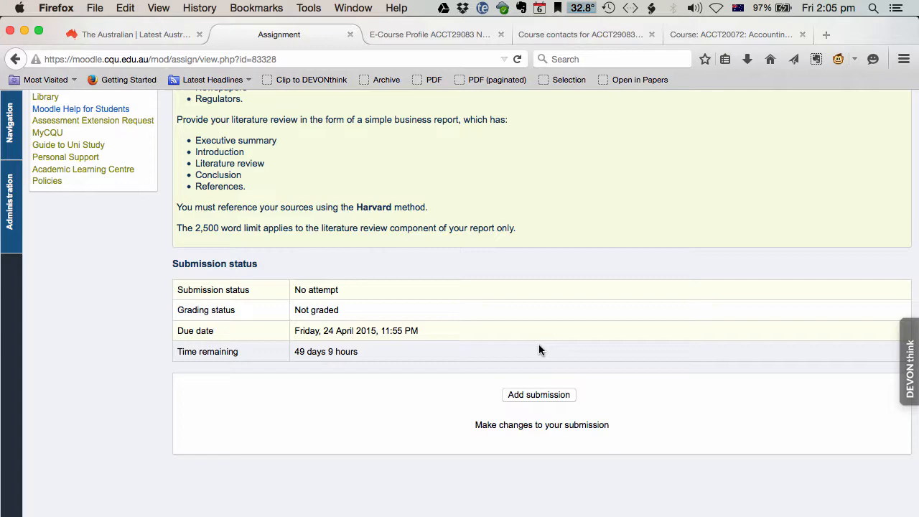
scroll("up", 3)
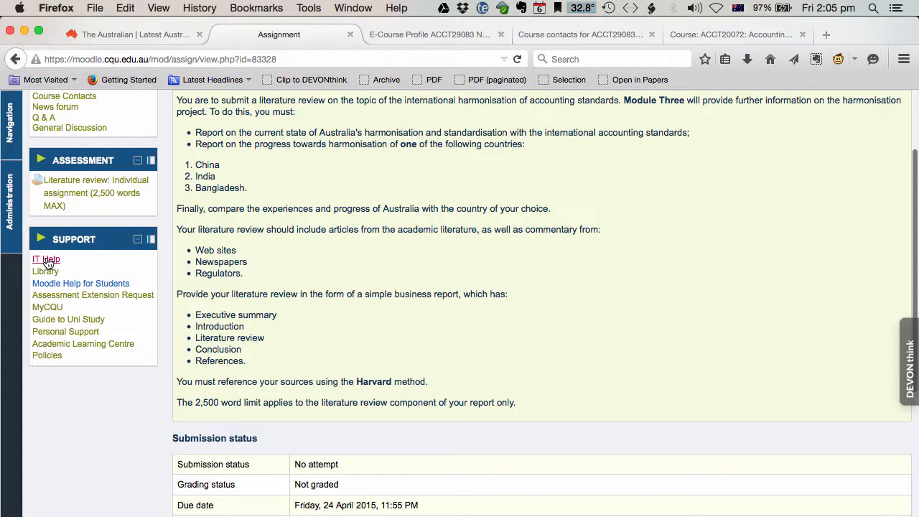
mouse_move(45, 273)
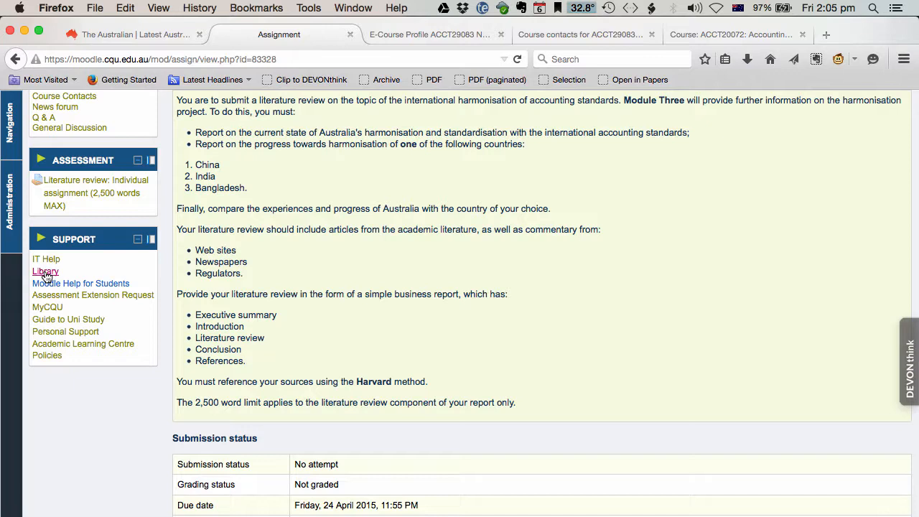
mouse_move(59, 302)
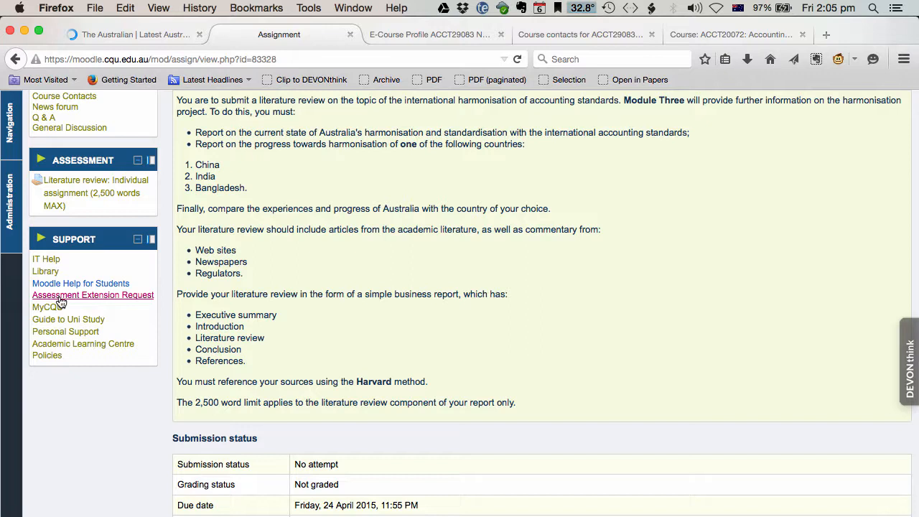
mouse_move(83, 303)
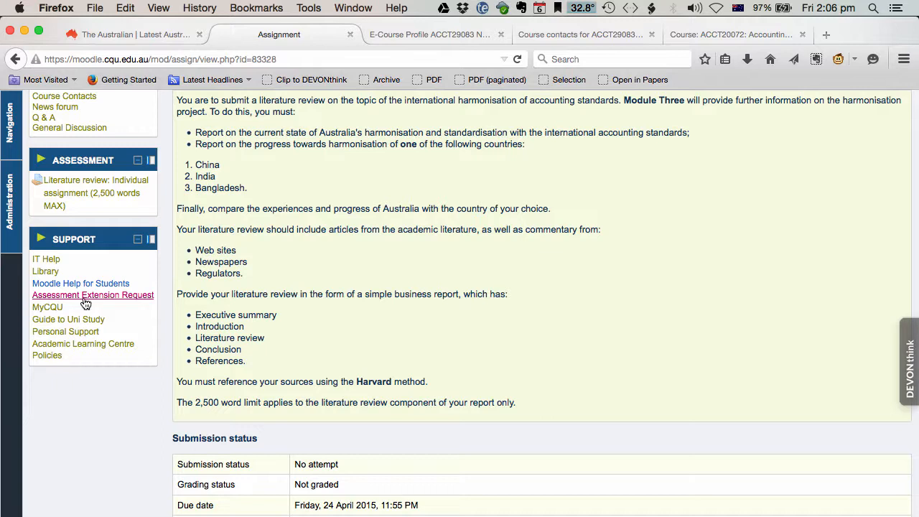
mouse_move(65, 325)
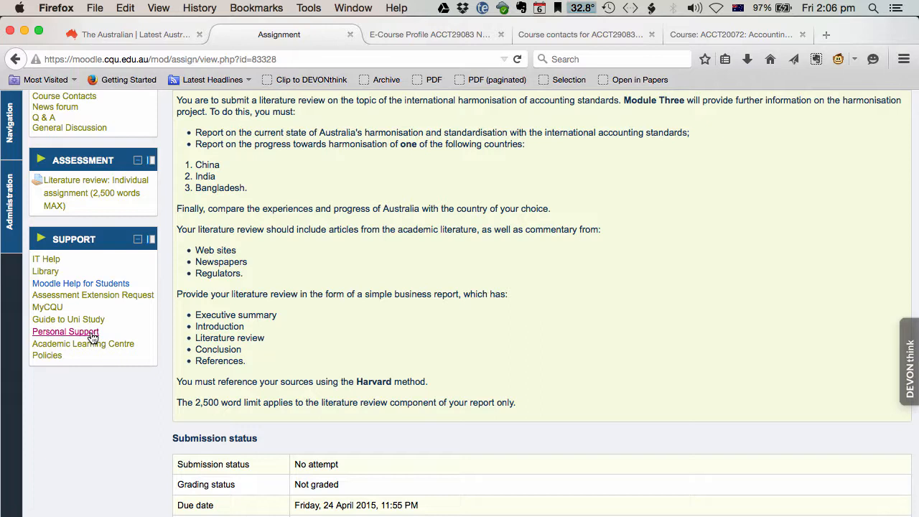
left_click(83, 344)
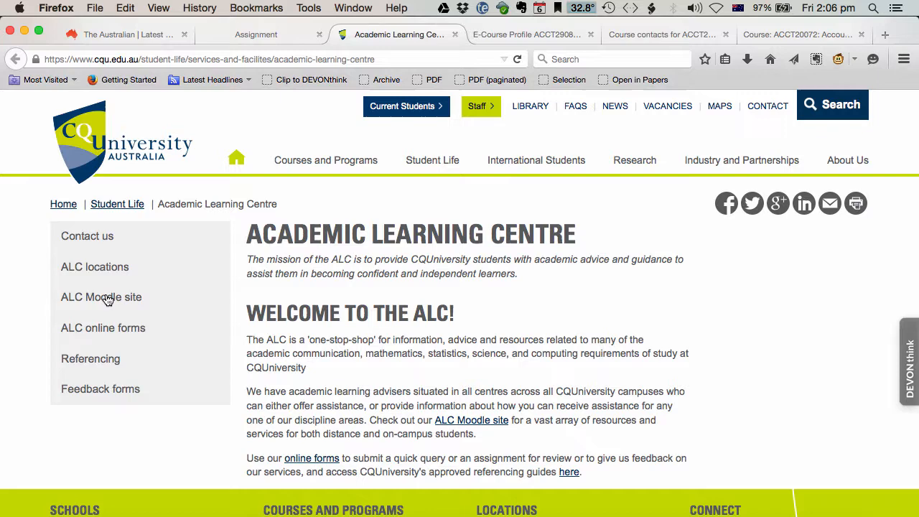
- Read the Academic Learning Centre welcome text, then return to the Moodle course tab
scroll("down", 3)
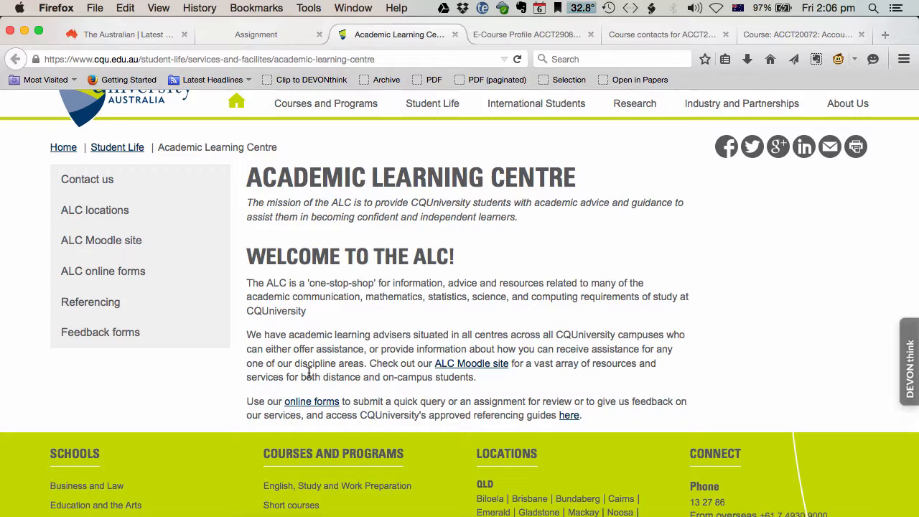
left_click(256, 34)
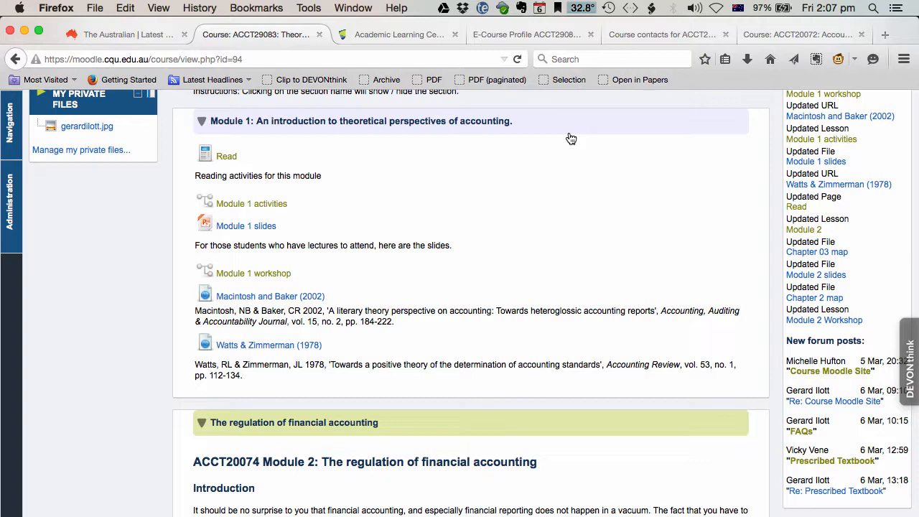
- Scroll past Module 1 to Module 2's objectives, chapter maps, workshop and slides
scroll("down", 3)
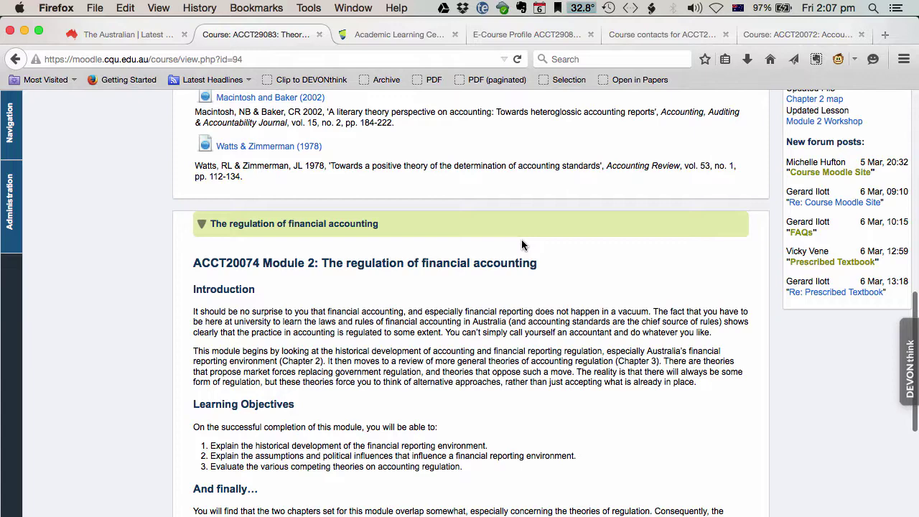
scroll("down", 3)
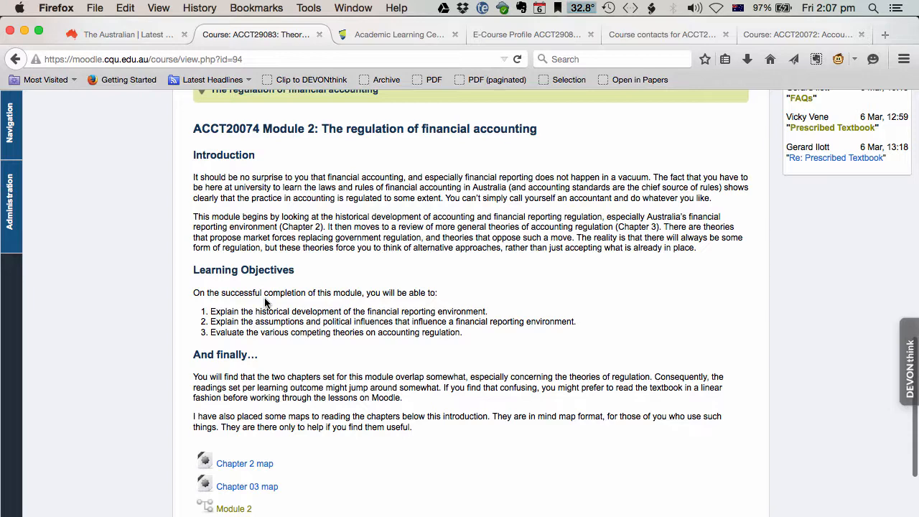
scroll("down", 3)
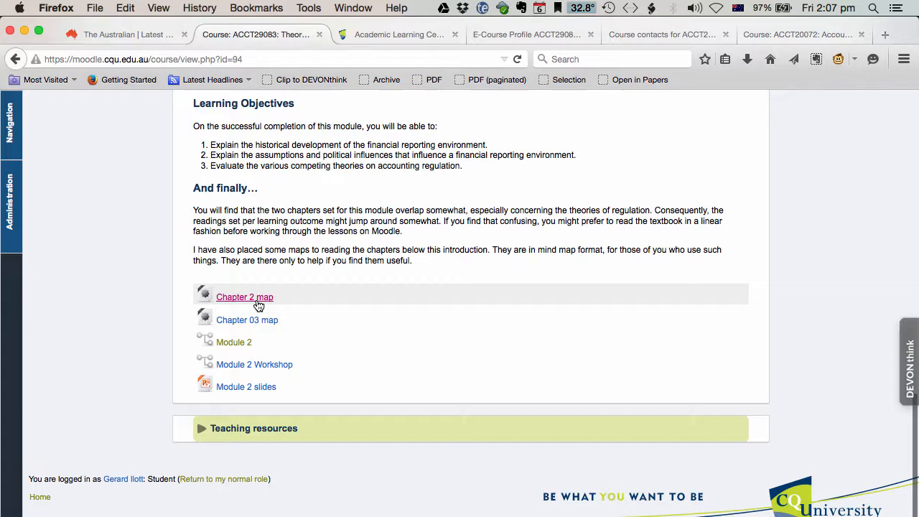
left_click(244, 296)
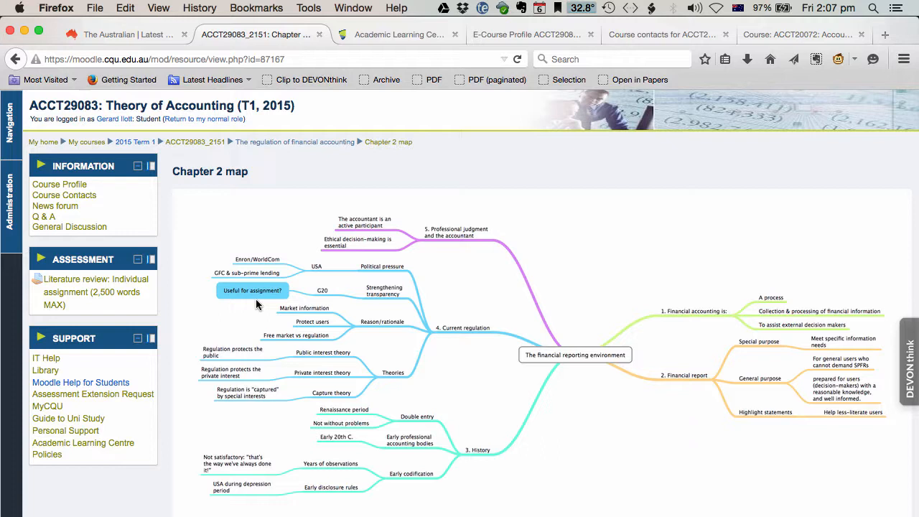
mouse_move(482, 355)
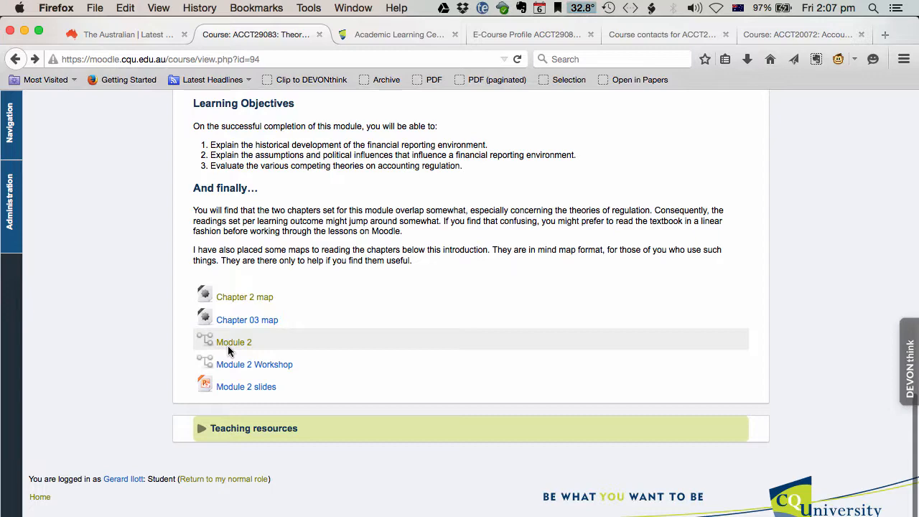
left_click(234, 342)
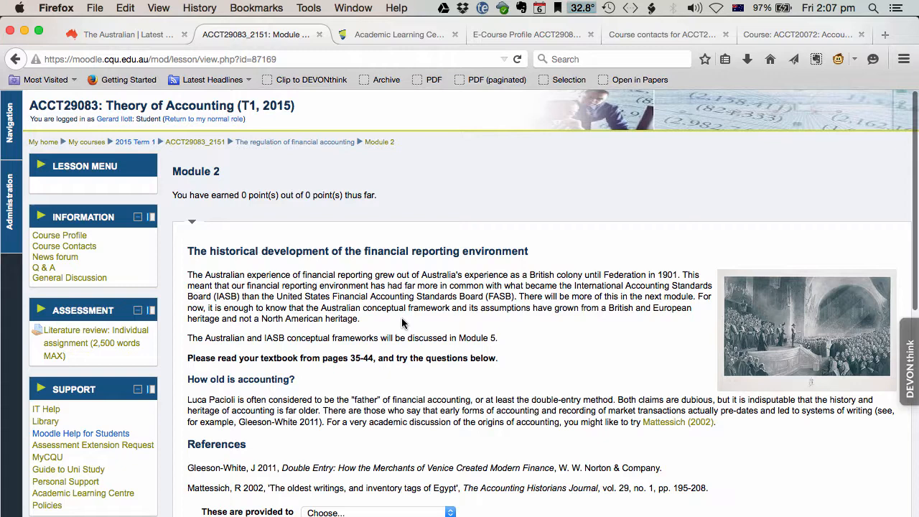
scroll("down", 3)
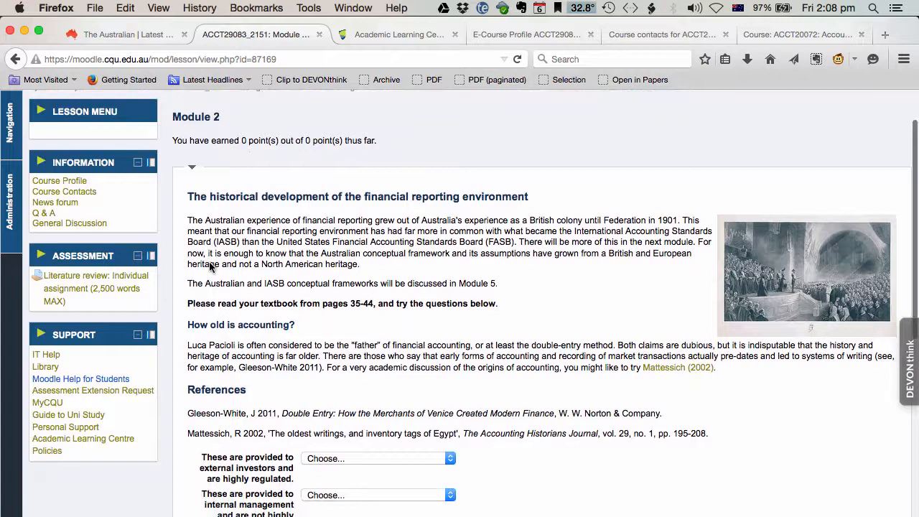
scroll("down", 3)
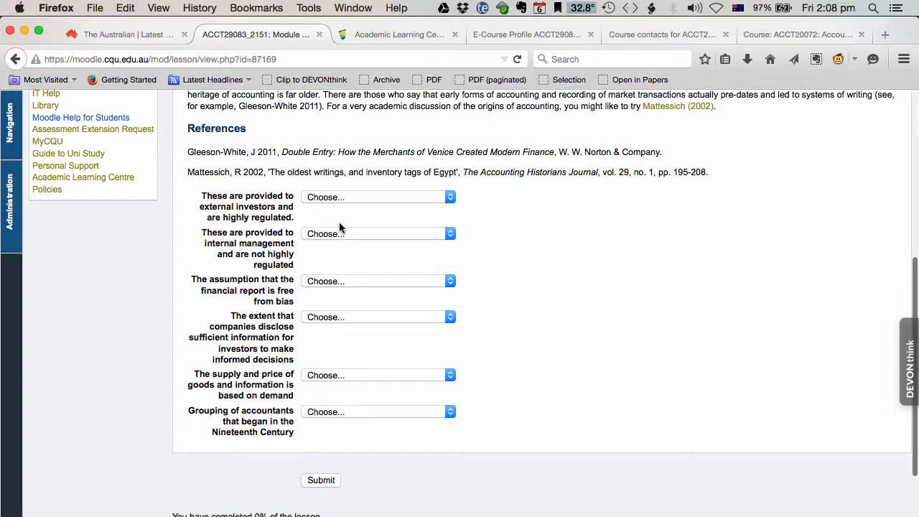
left_click(376, 197)
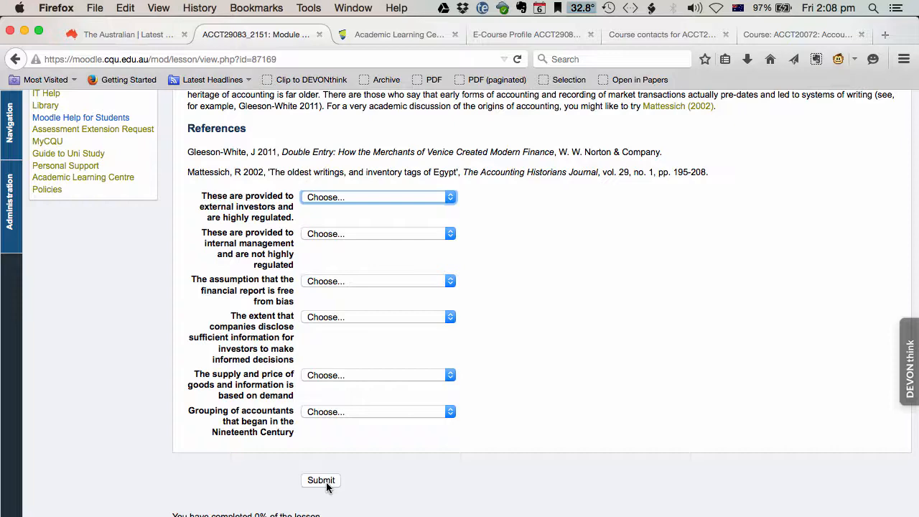
left_click(320, 479)
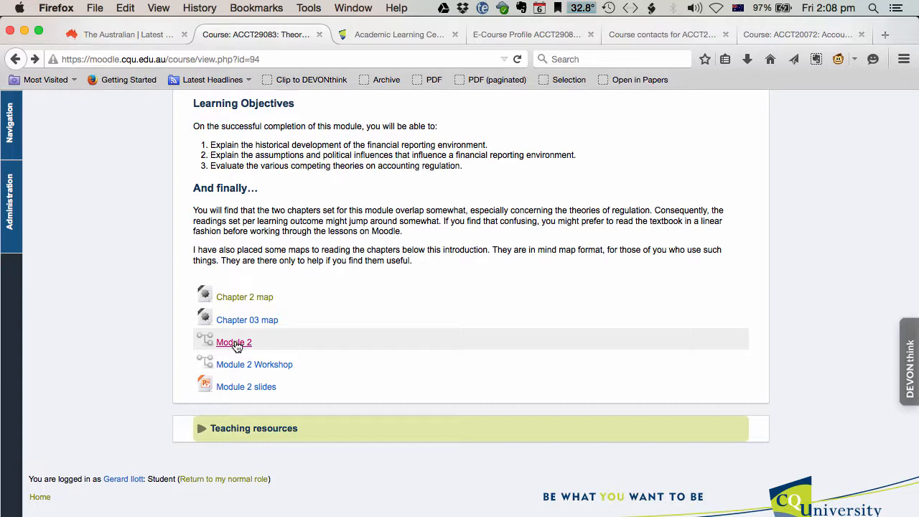
- Open the Module 2 lesson and reach its essay question on standard-setters' expectations
left_click(255, 365)
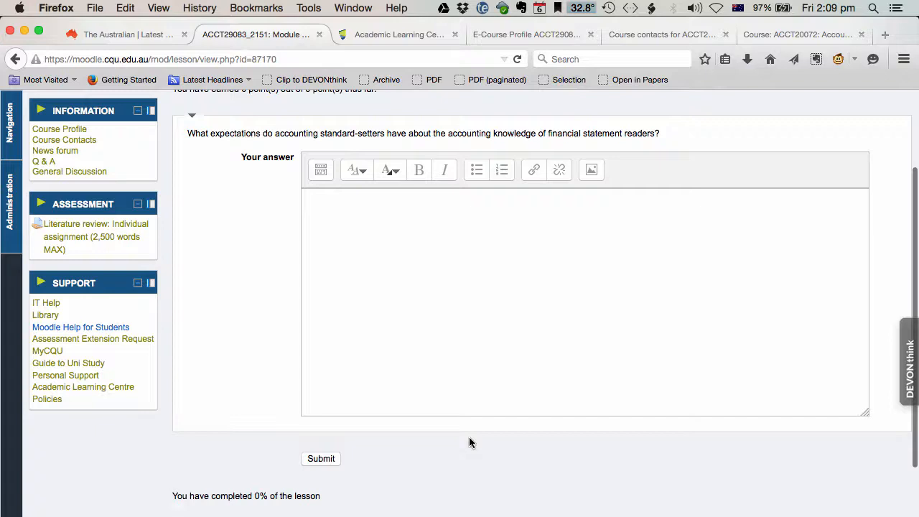
scroll("down", 3)
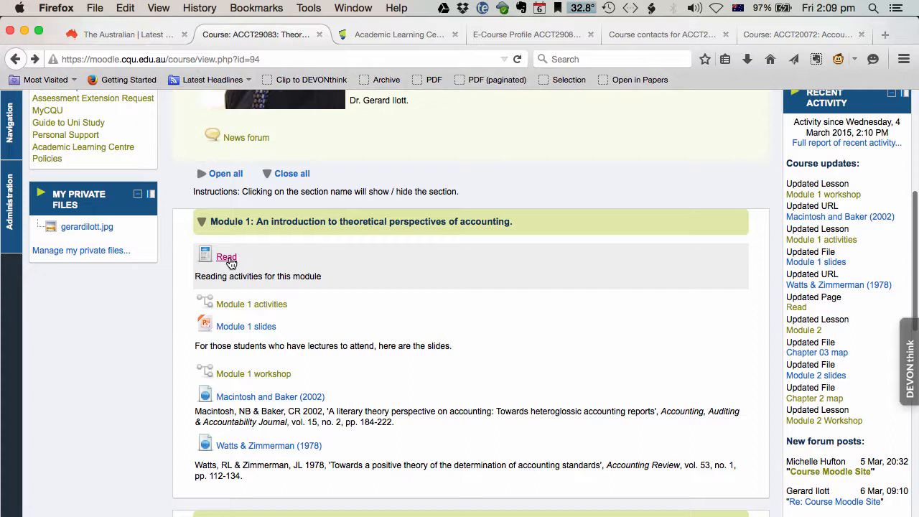
left_click(227, 257)
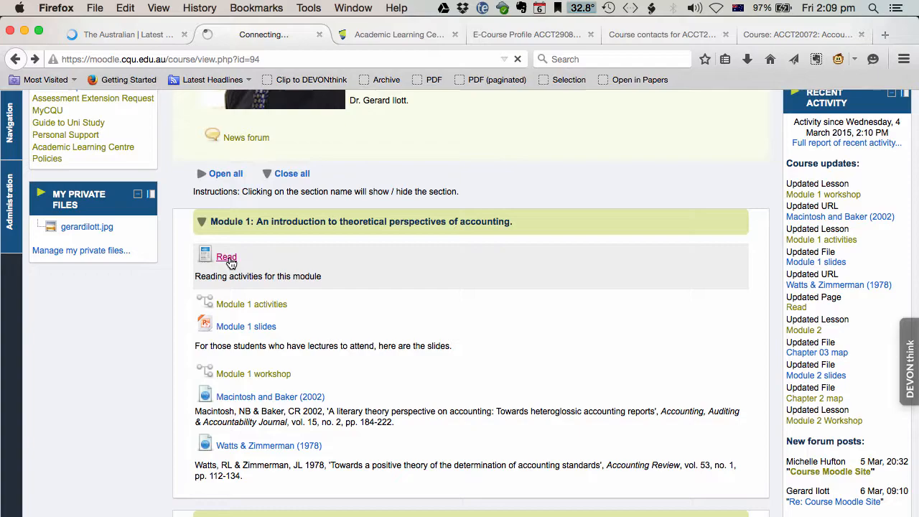
left_click(227, 257)
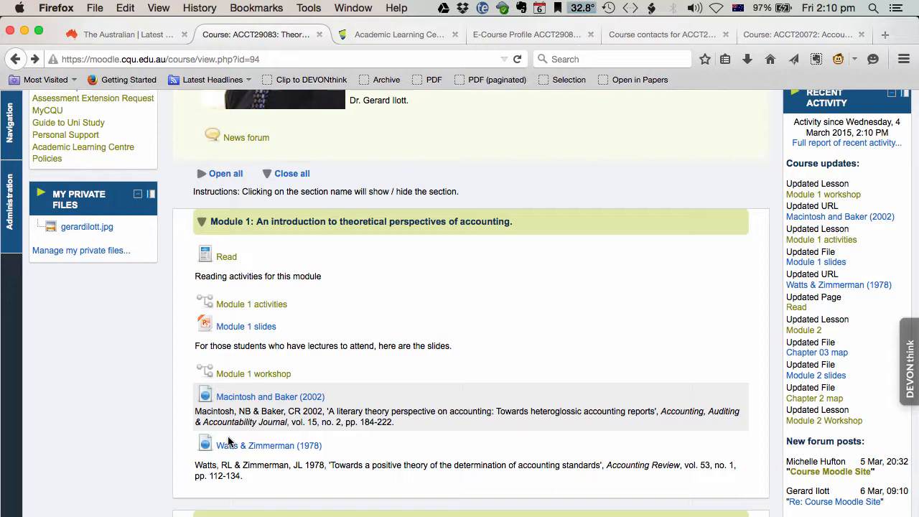
- Scroll down to Module 2: The regulation of financial accounting and its resources
scroll("down", 3)
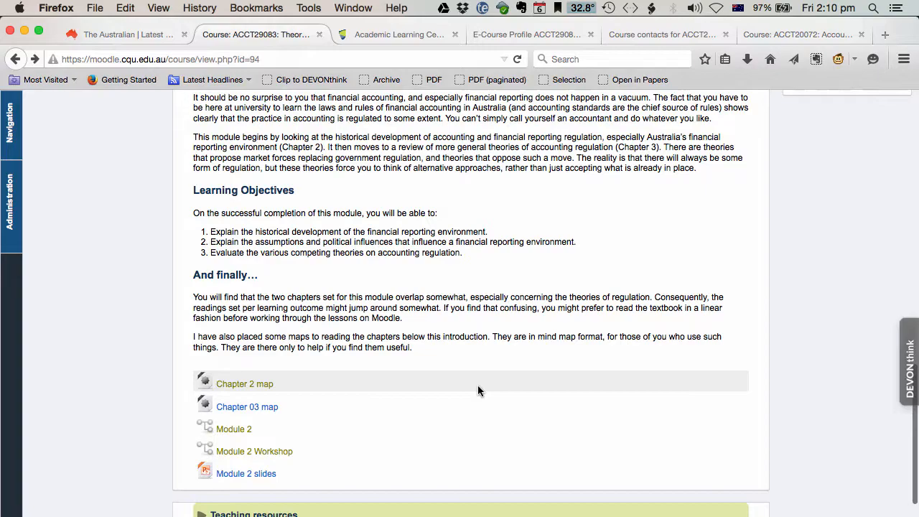
scroll("down", 3)
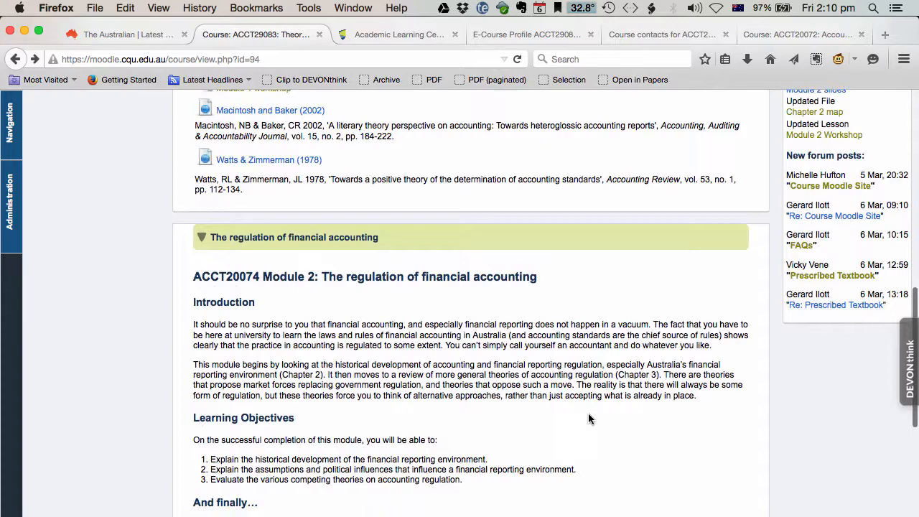
scroll("down", 3)
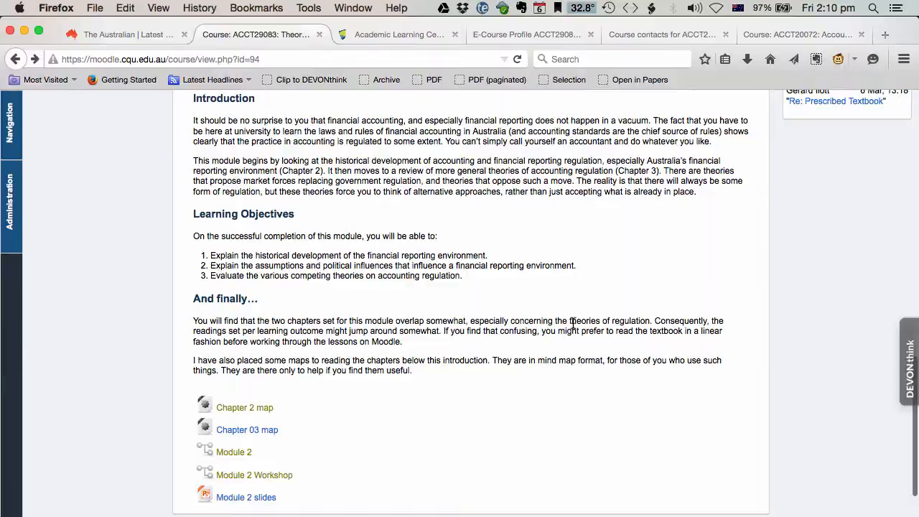